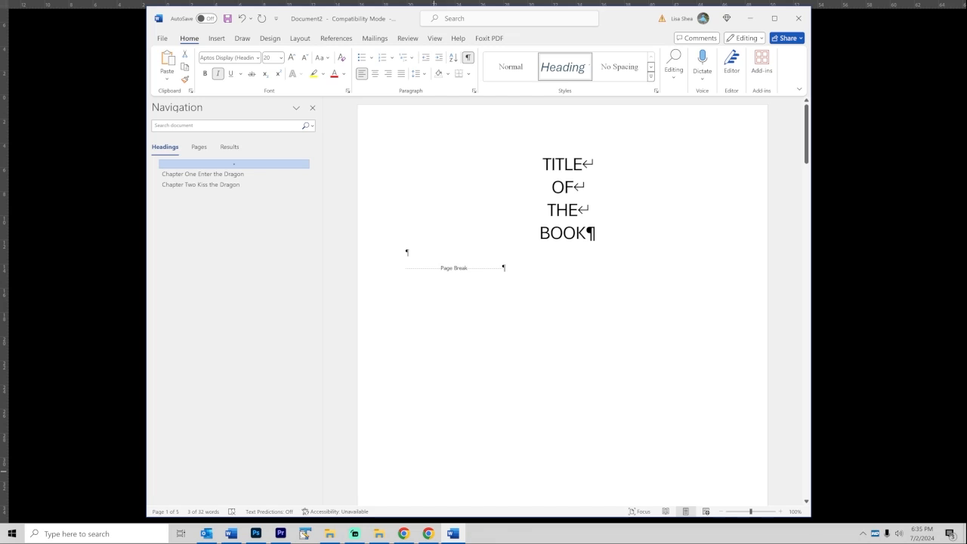
mouse_move(598, 323)
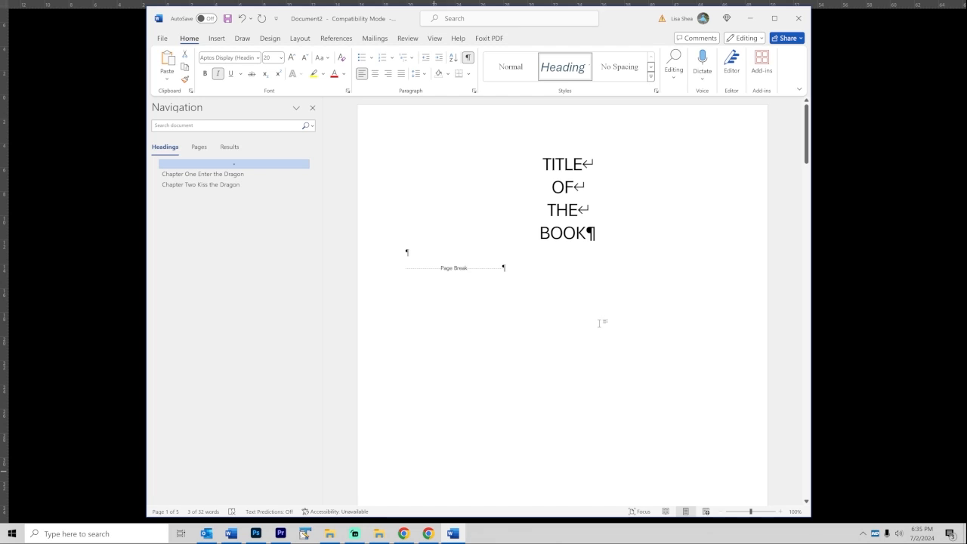
mouse_move(609, 284)
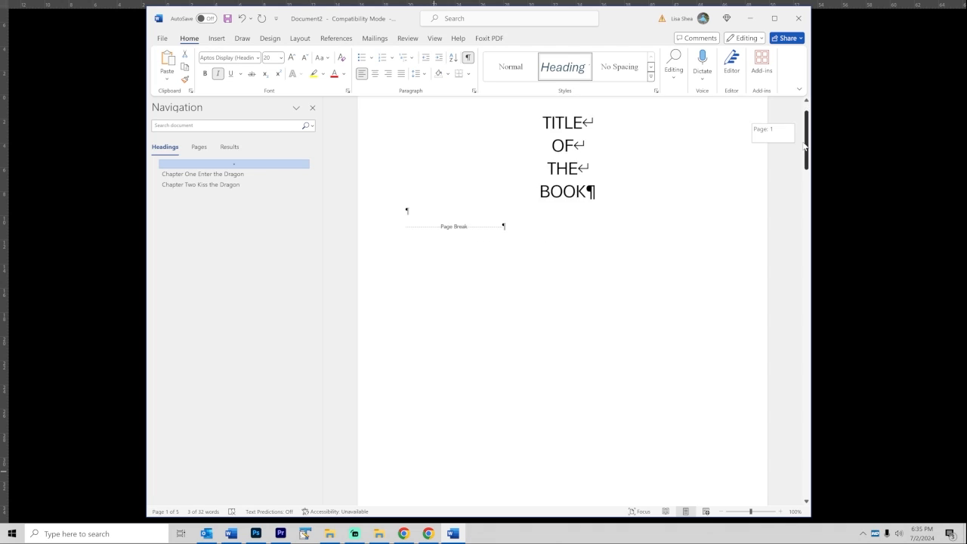
Step: Move past the title and Contents pages to the Chapter One heading 'Enter the Dragon'
scroll(down, 3)
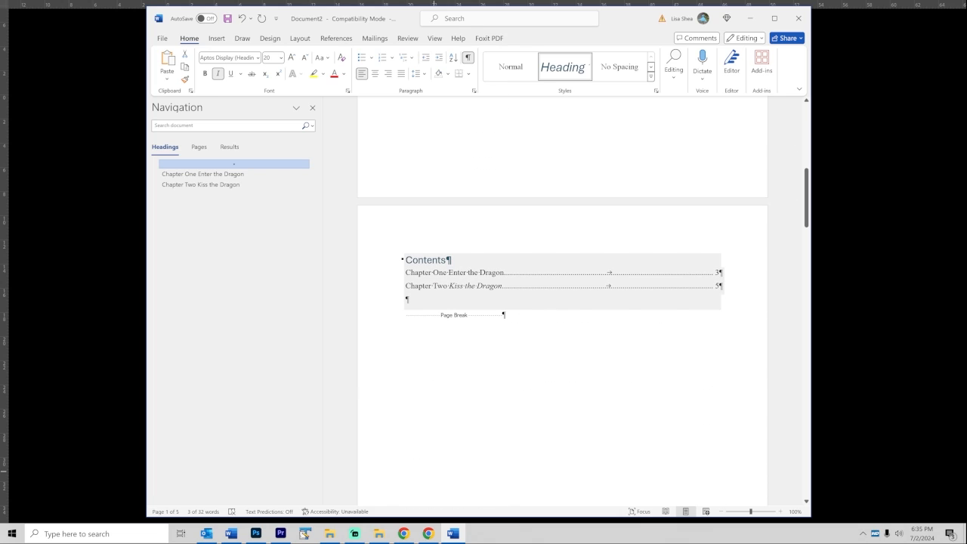
mouse_move(423, 259)
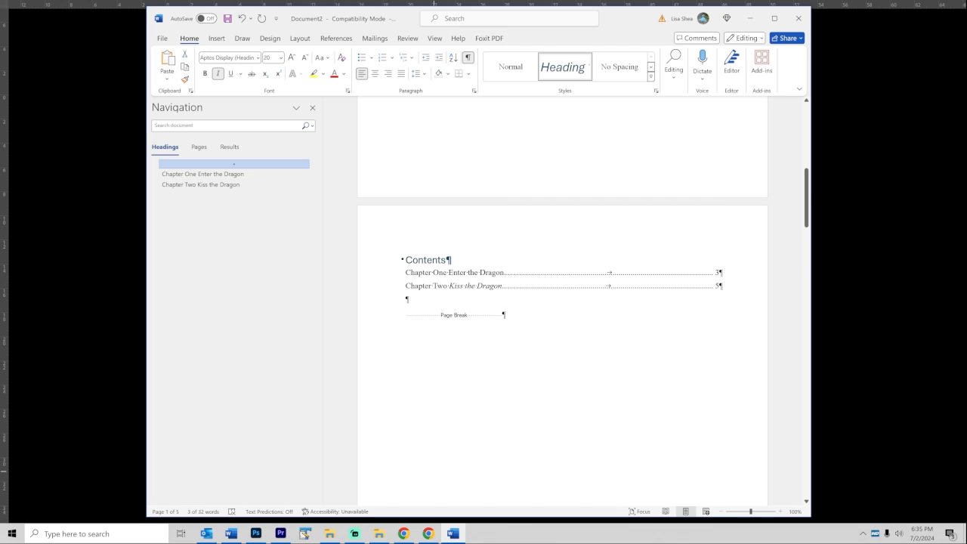
drag(803, 193, 803, 220)
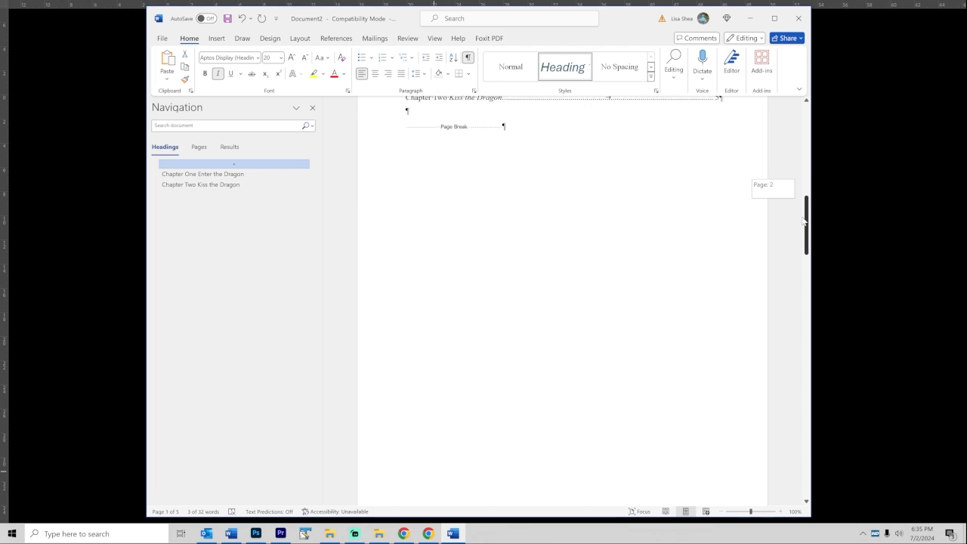
click(203, 172)
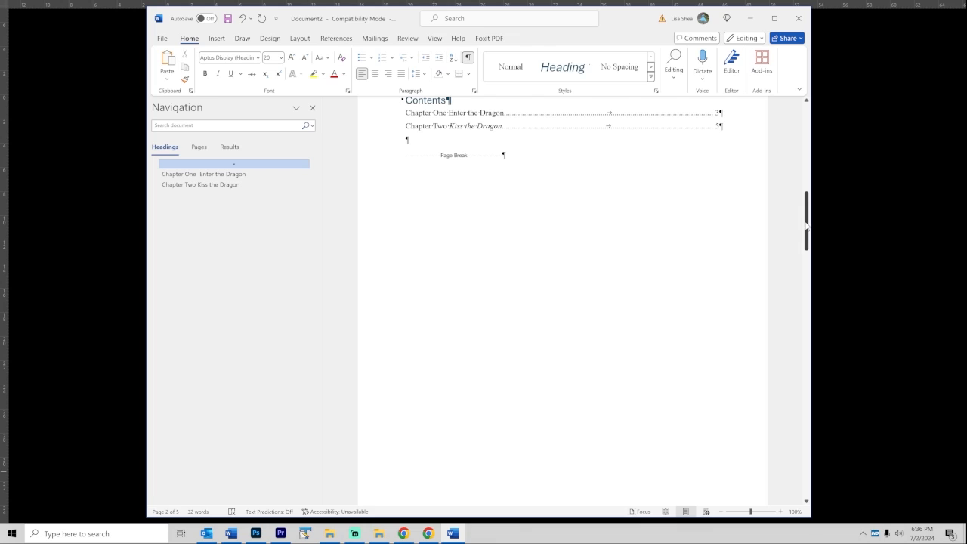
drag(807, 219, 807, 220)
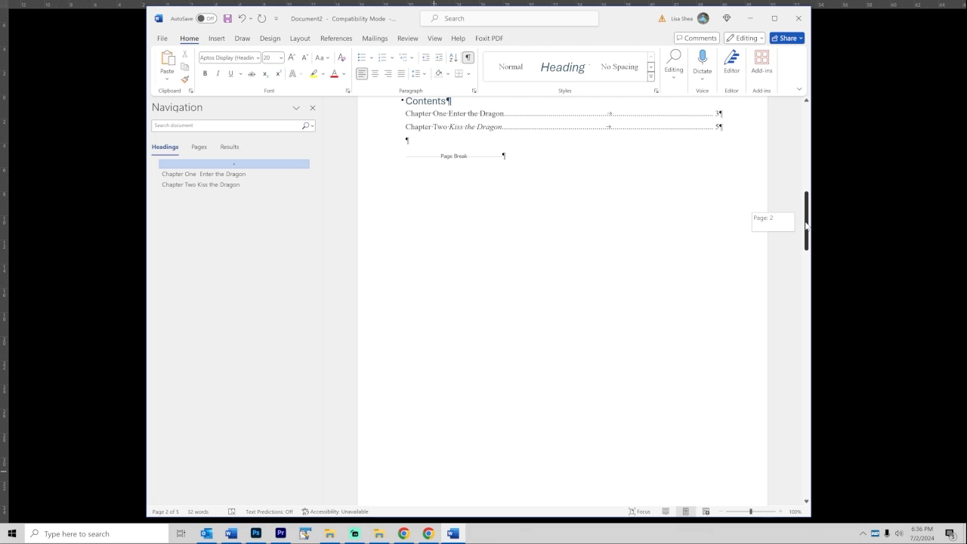
click(204, 174)
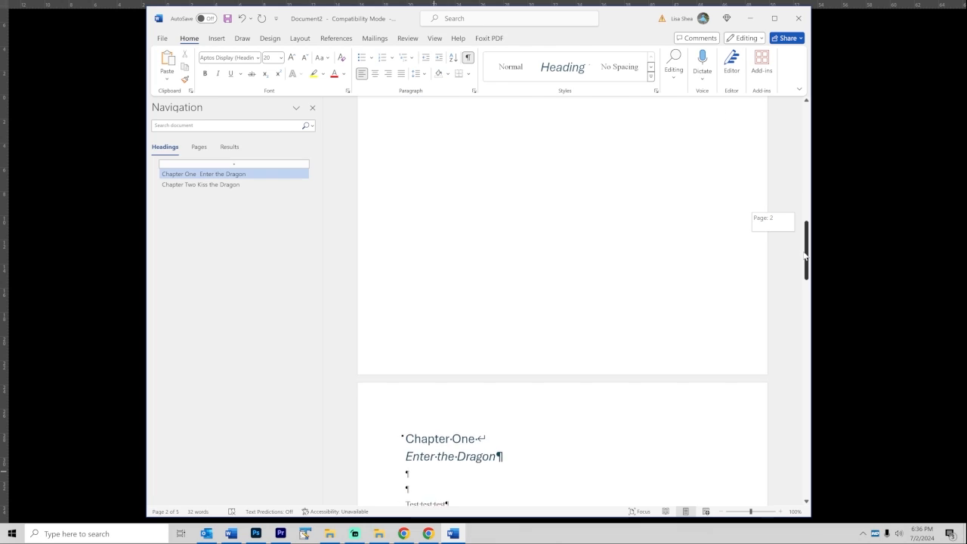
Step: Scroll to the Chapter Two heading 'Kiss the Dragon' and select its first line
scroll(down, 3)
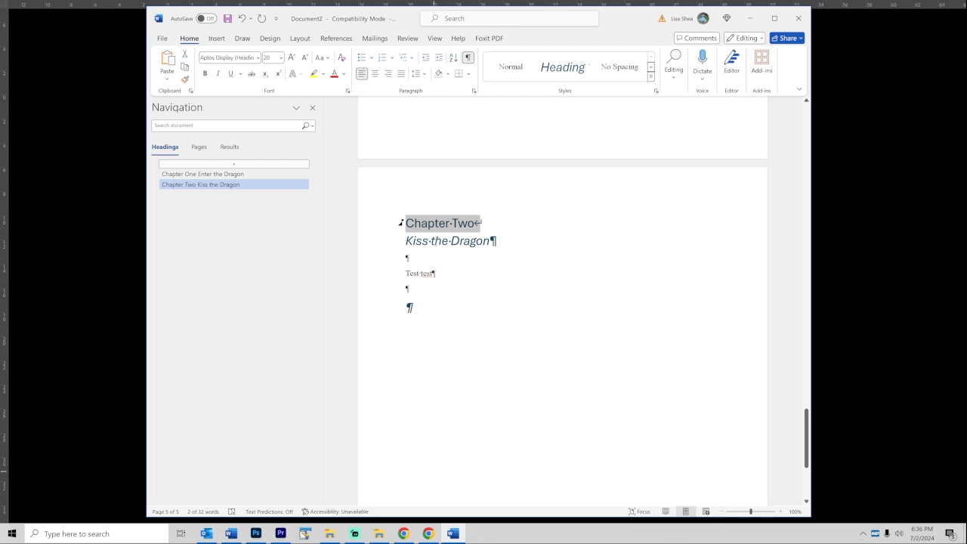
mouse_move(541, 213)
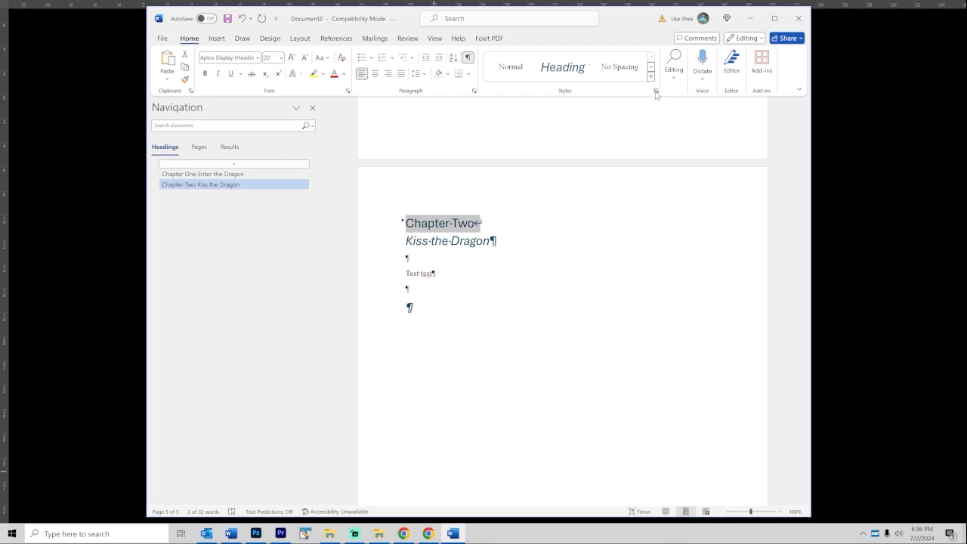
mouse_move(656, 92)
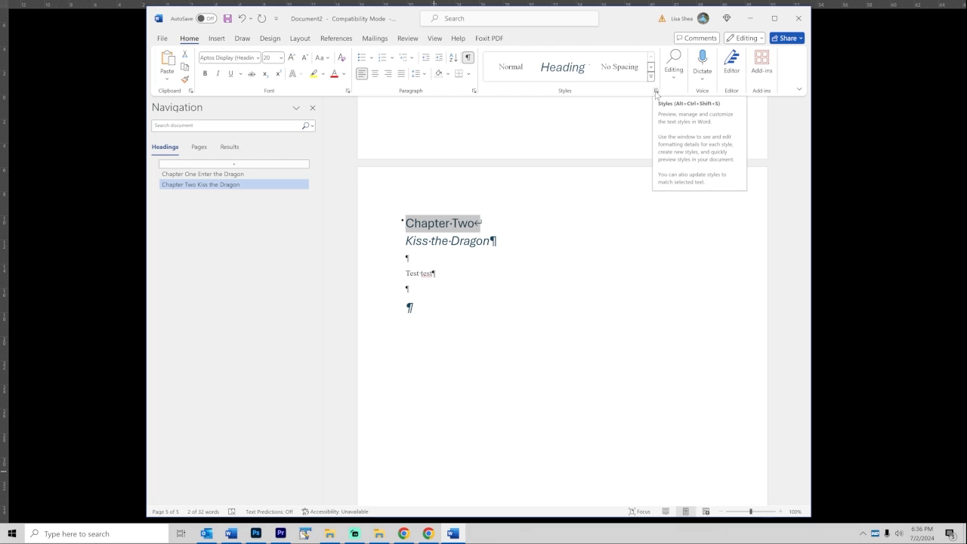
Step: Show the full Styles list beside the selected Chapter Two heading
click(656, 93)
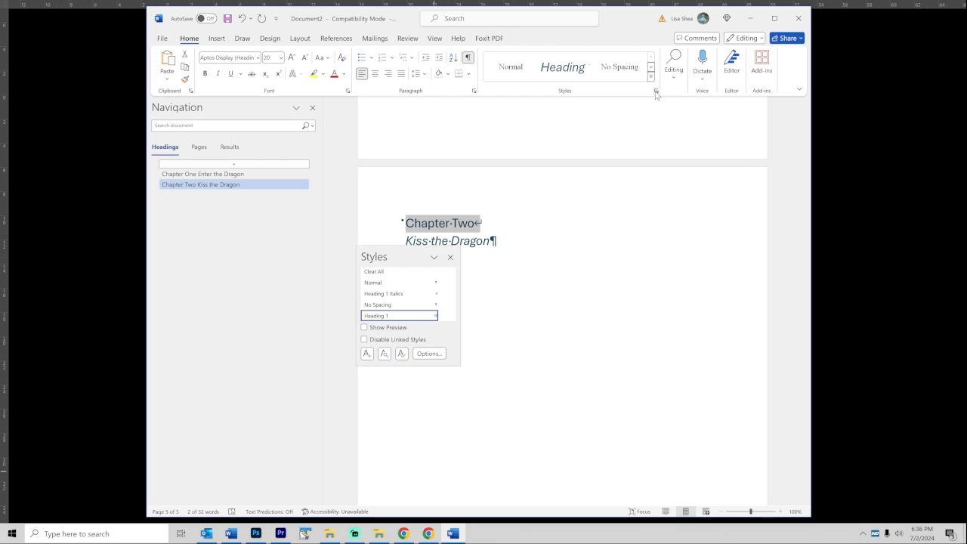
mouse_move(399, 257)
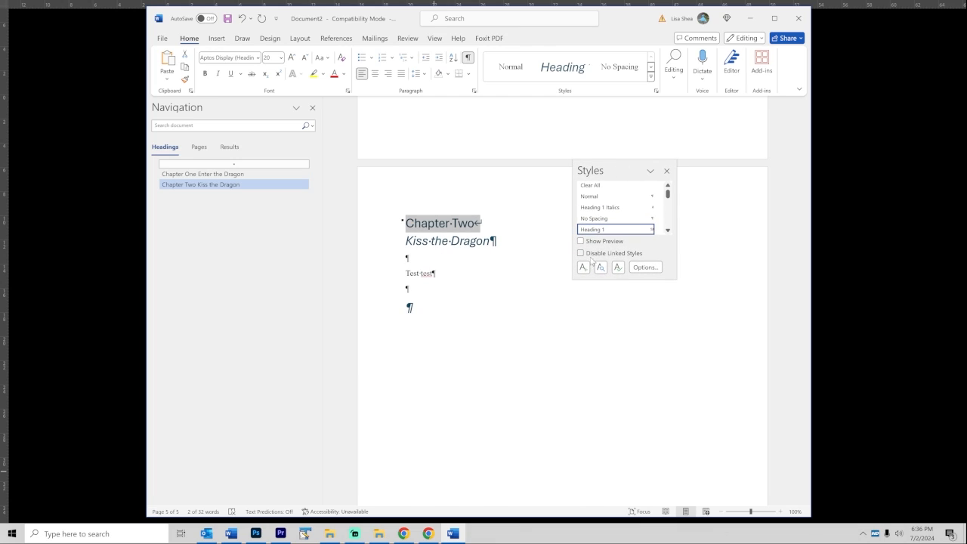
mouse_move(583, 267)
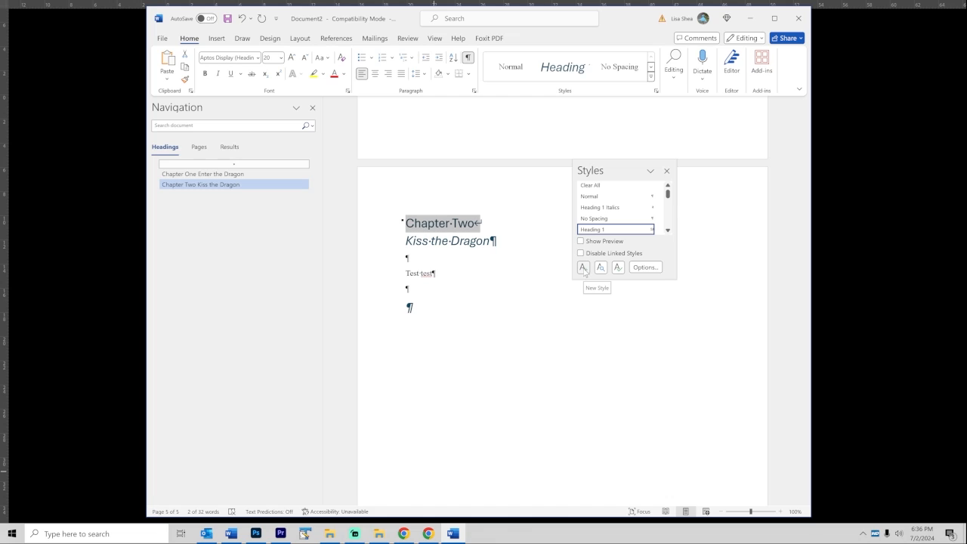
mouse_move(616, 230)
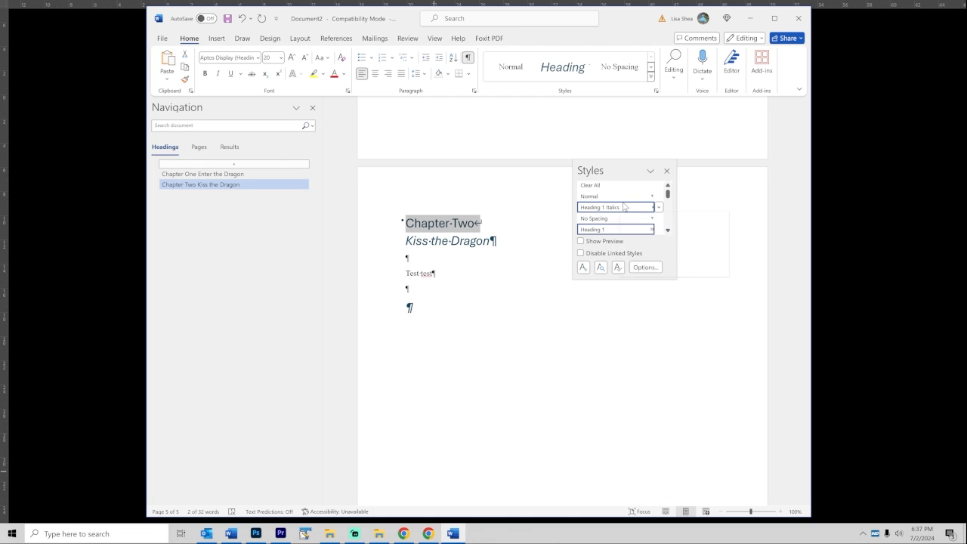
mouse_move(612, 230)
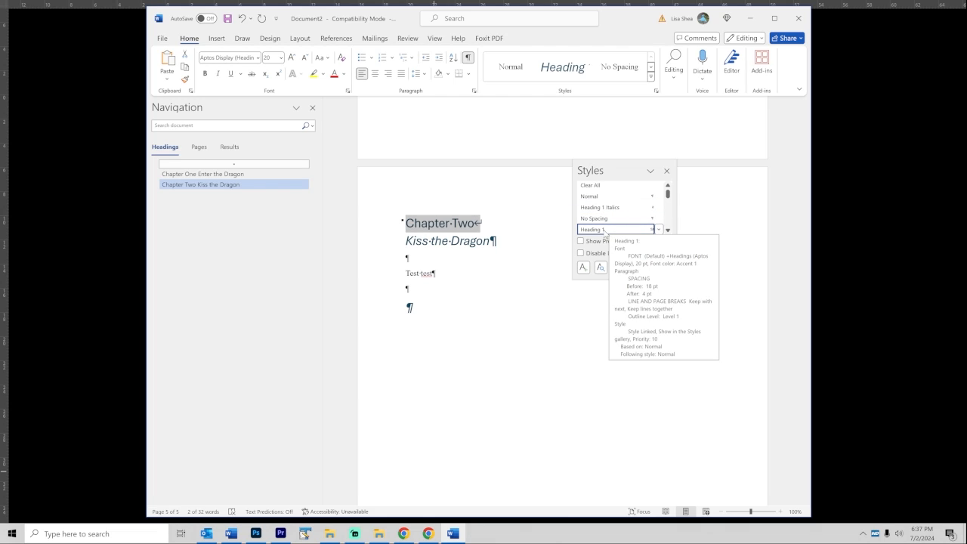
mouse_move(617, 230)
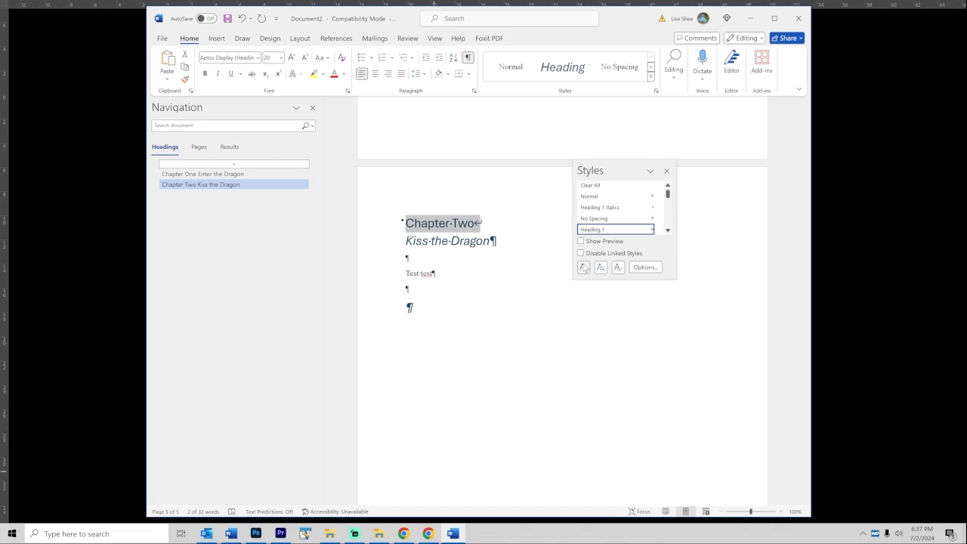
mouse_move(583, 266)
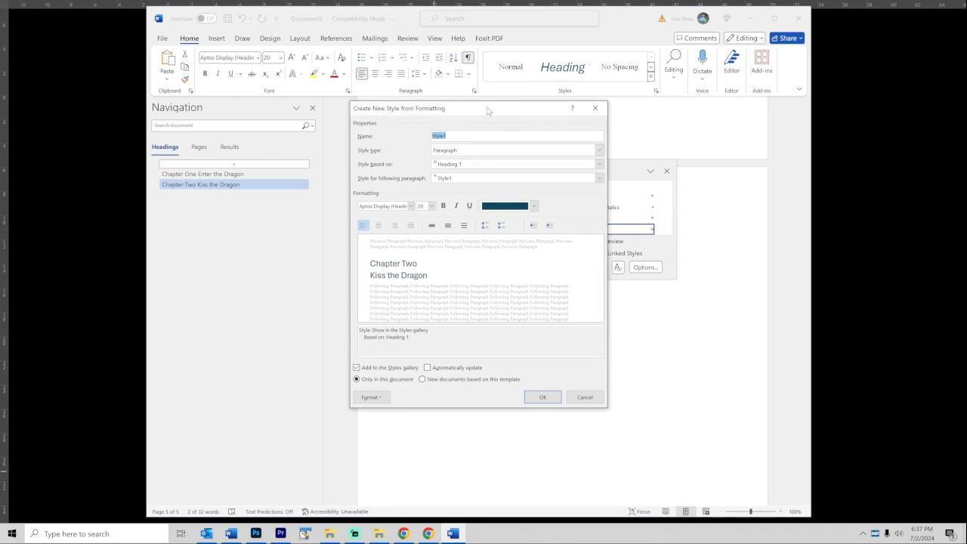
Step: Name the new style 'Heading 1 GREEN' and make it a character style
drag(488, 109, 686, 128)
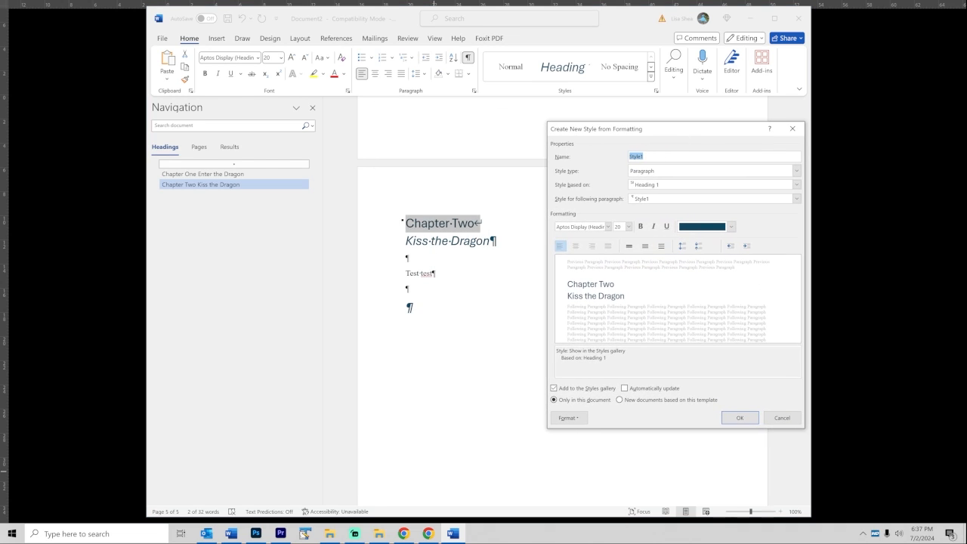
text(Head)
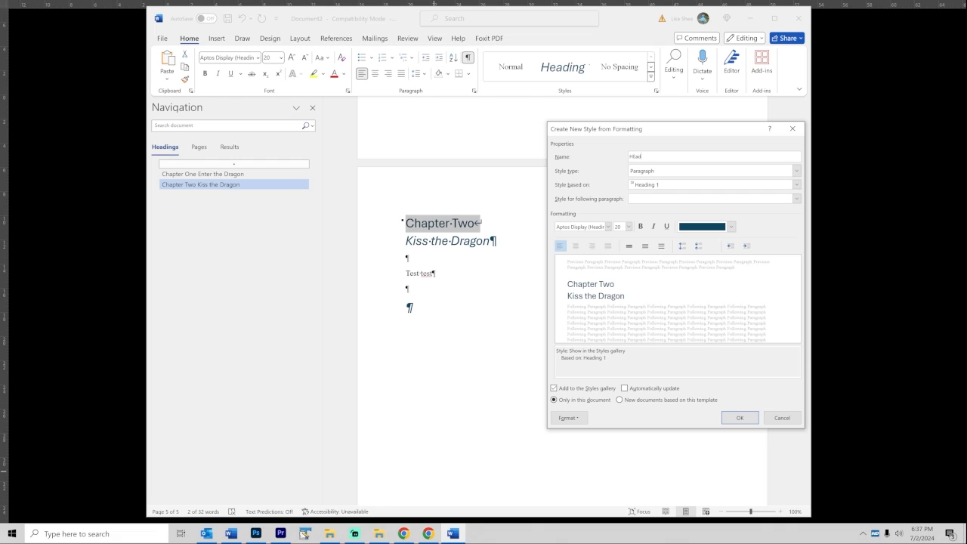
text(Heading 1 GREEN)
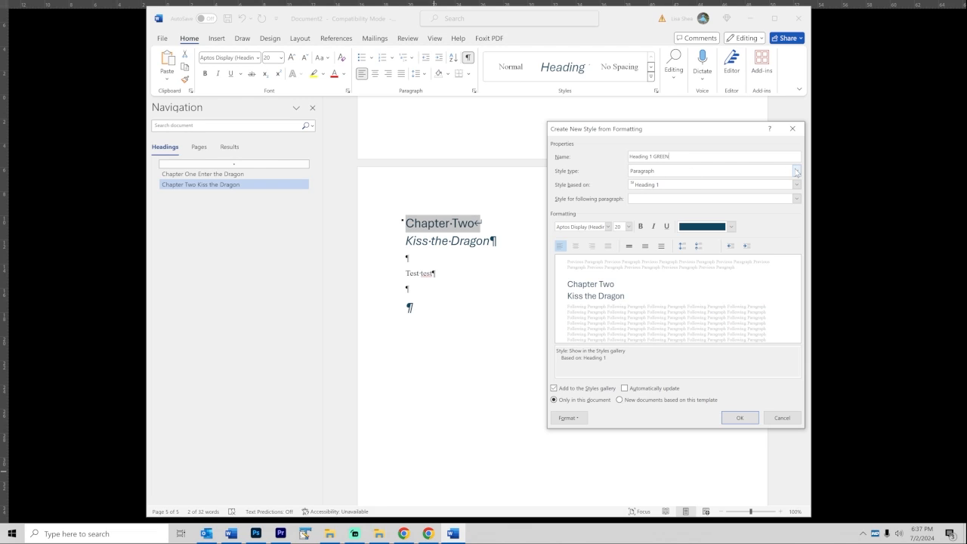
click(793, 169)
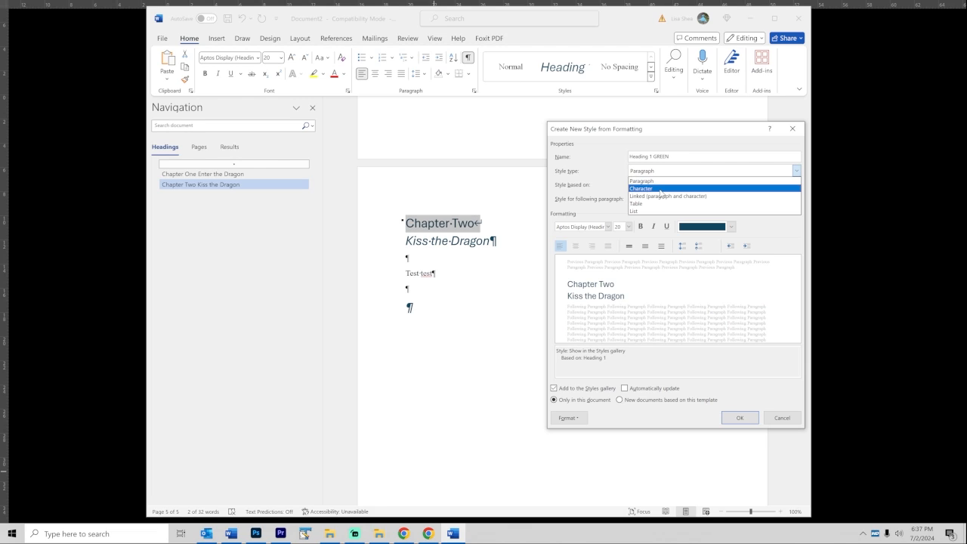
click(641, 188)
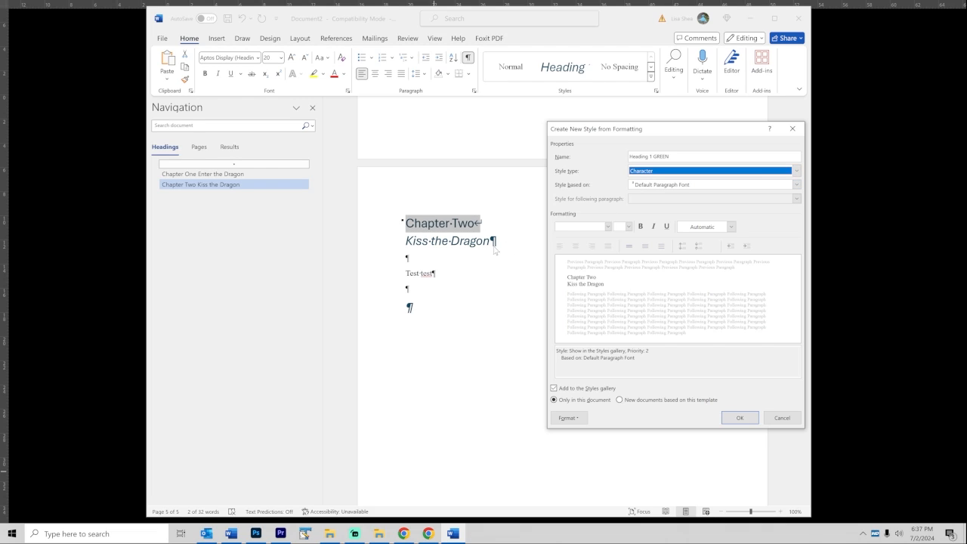
mouse_move(482, 247)
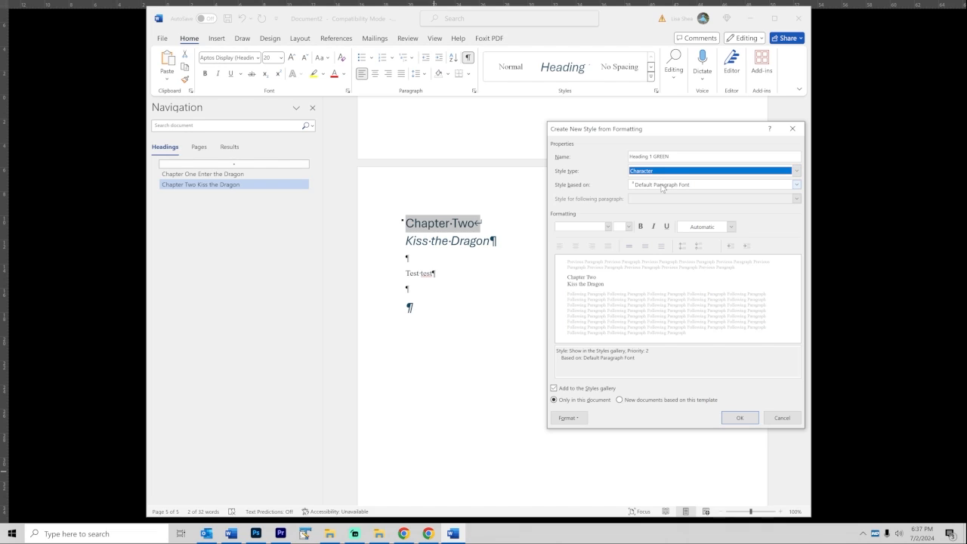
Step: Base the style on Heading 1 Char and give it green font color
click(796, 185)
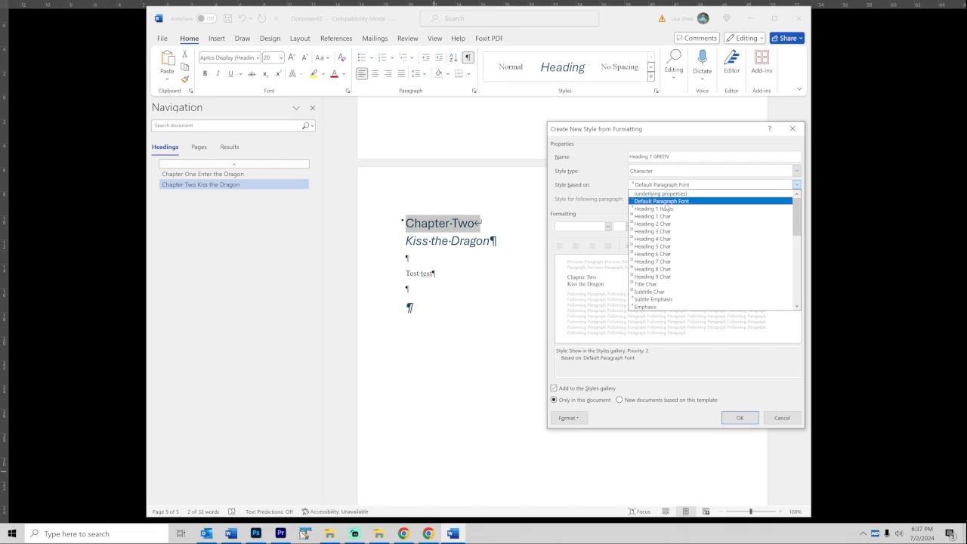
click(653, 216)
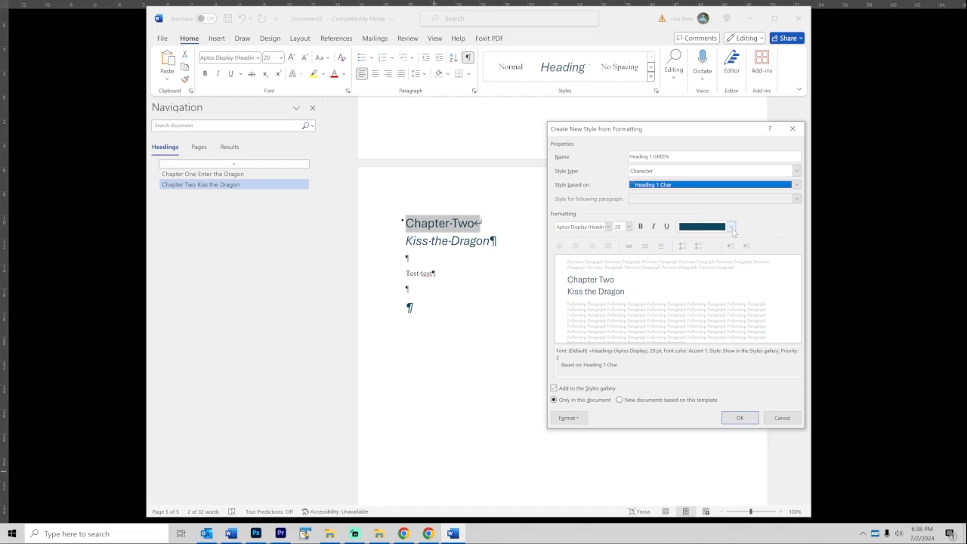
click(732, 227)
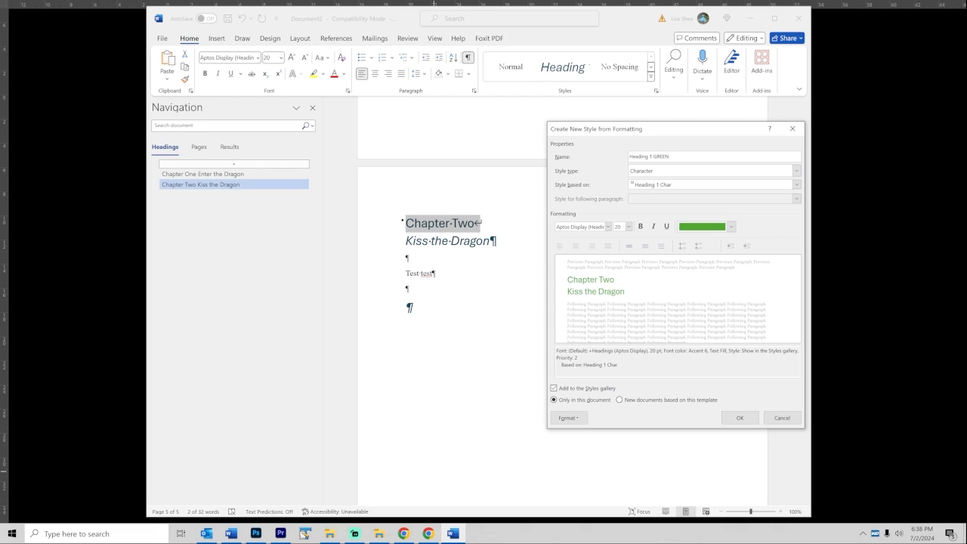
mouse_move(669, 174)
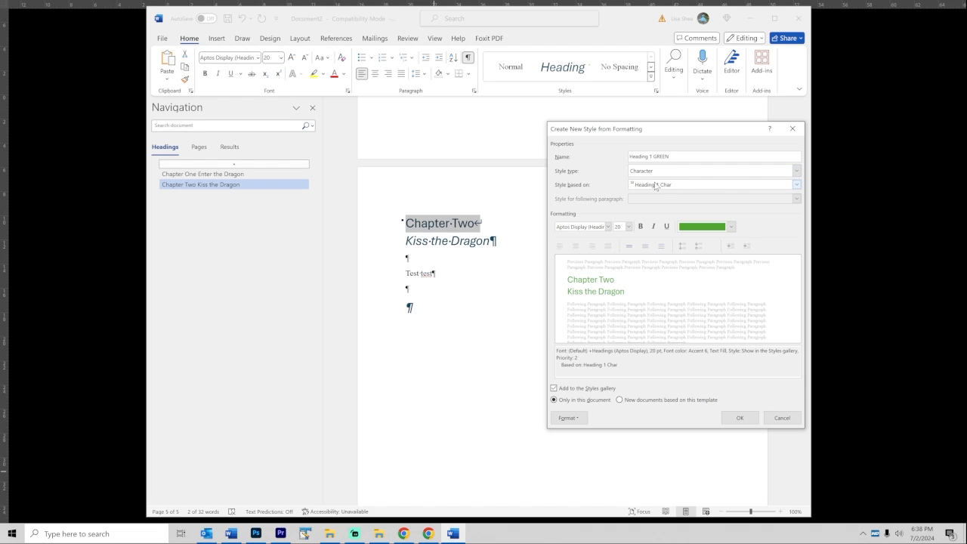
mouse_move(660, 188)
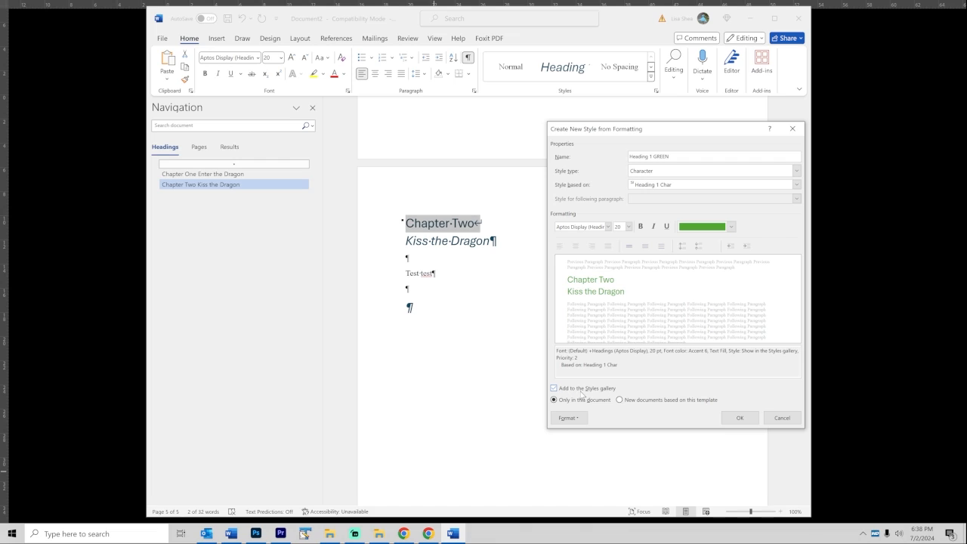
mouse_move(740, 417)
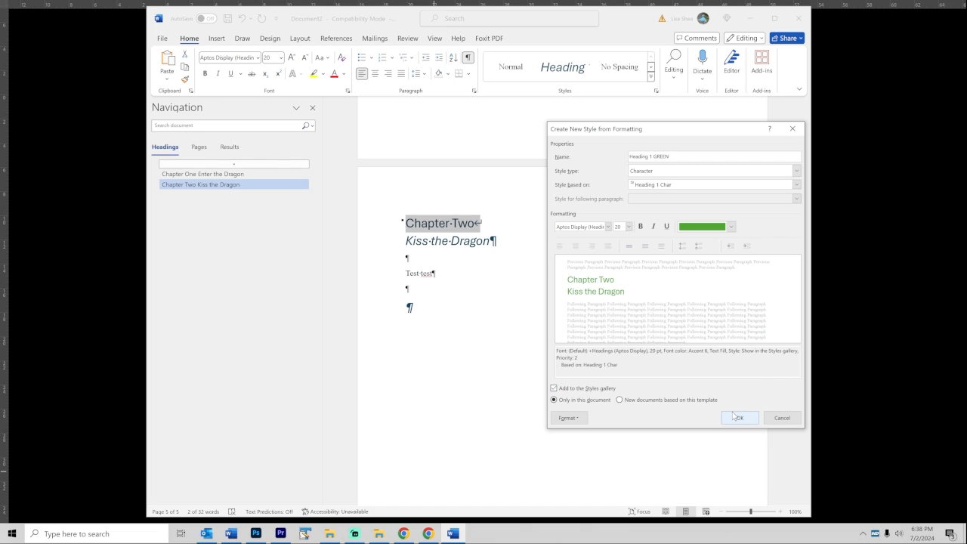
Step: Save Heading 1 GREEN and apply it to the second line 'Kiss the Dragon' only
click(741, 417)
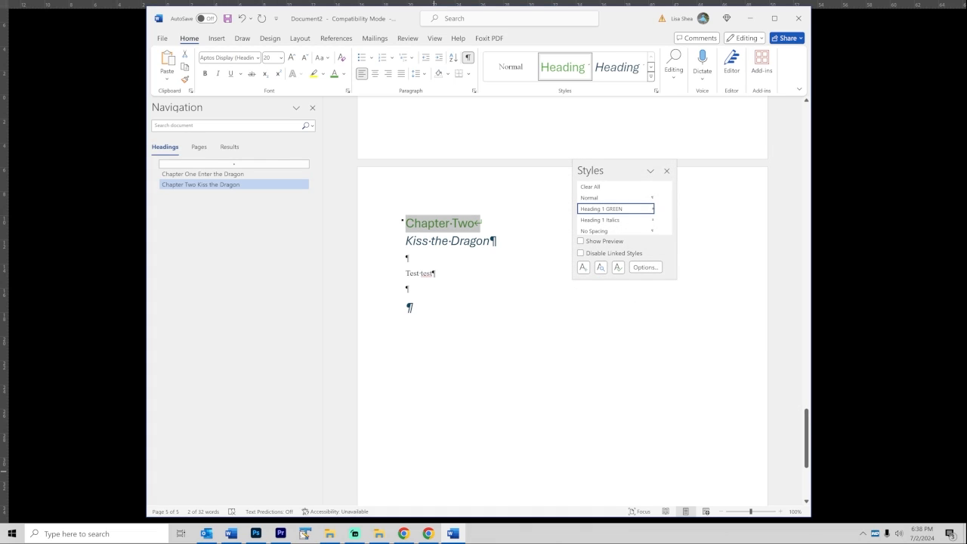
click(478, 222)
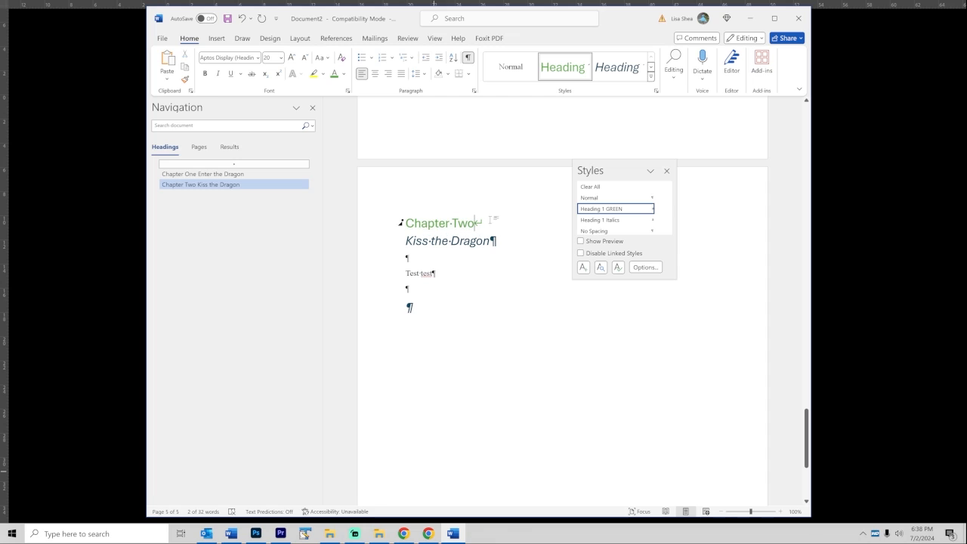
double_click(441, 222)
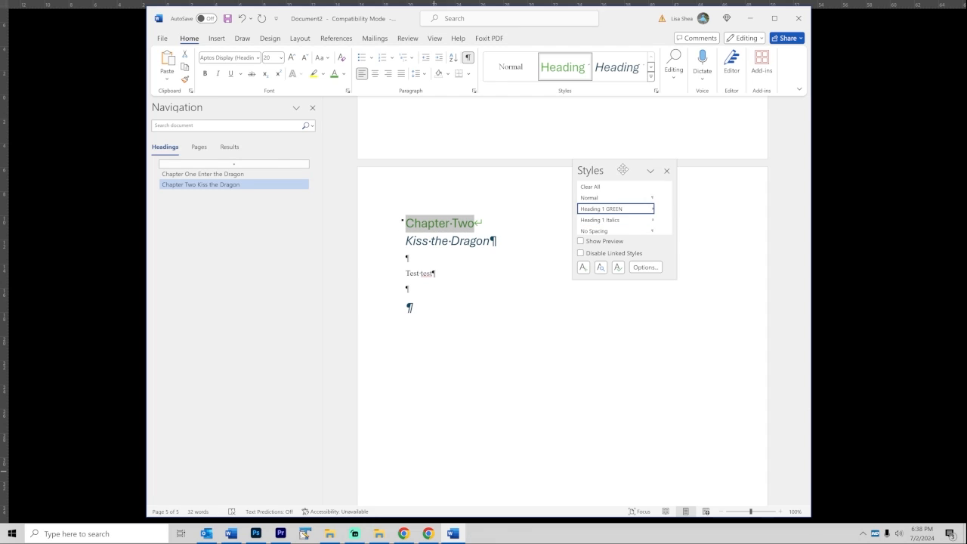
drag(622, 170, 632, 257)
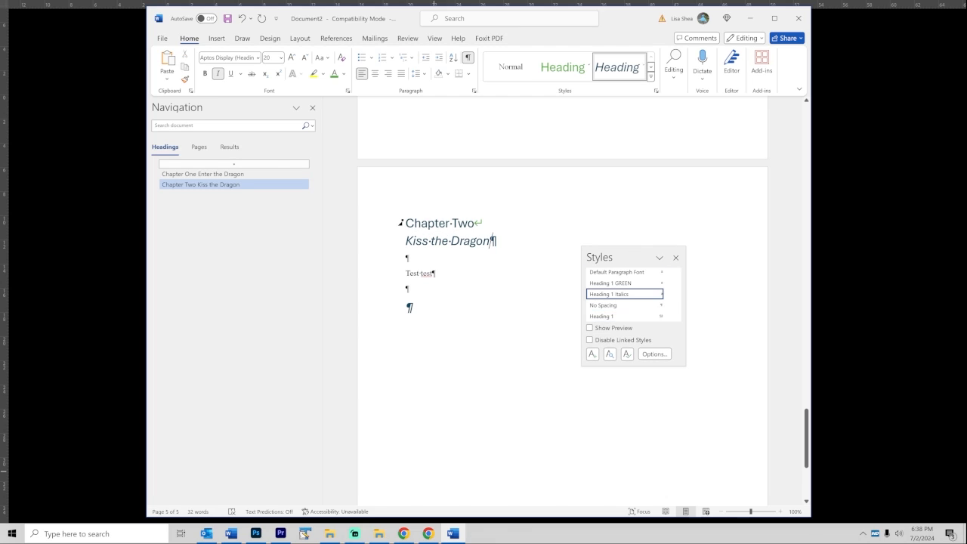
click(610, 282)
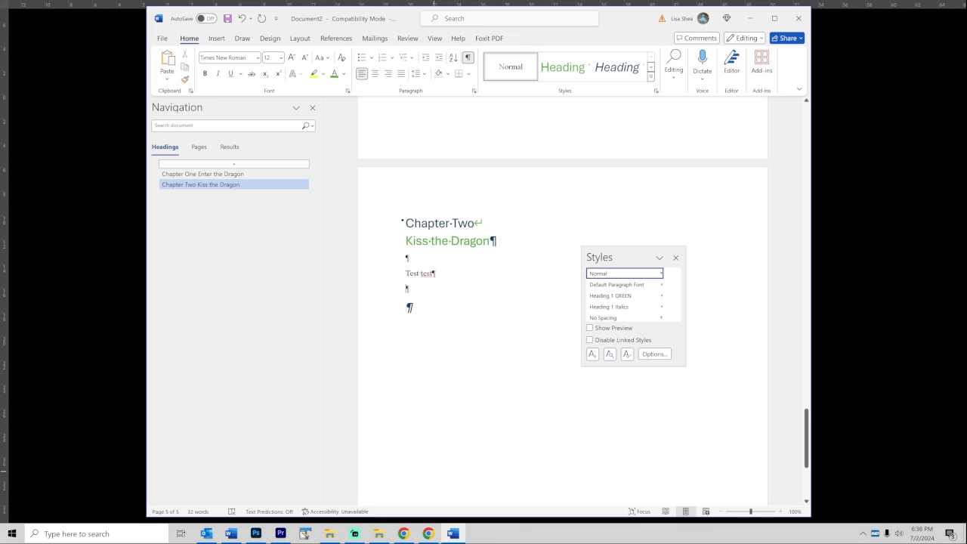
click(202, 174)
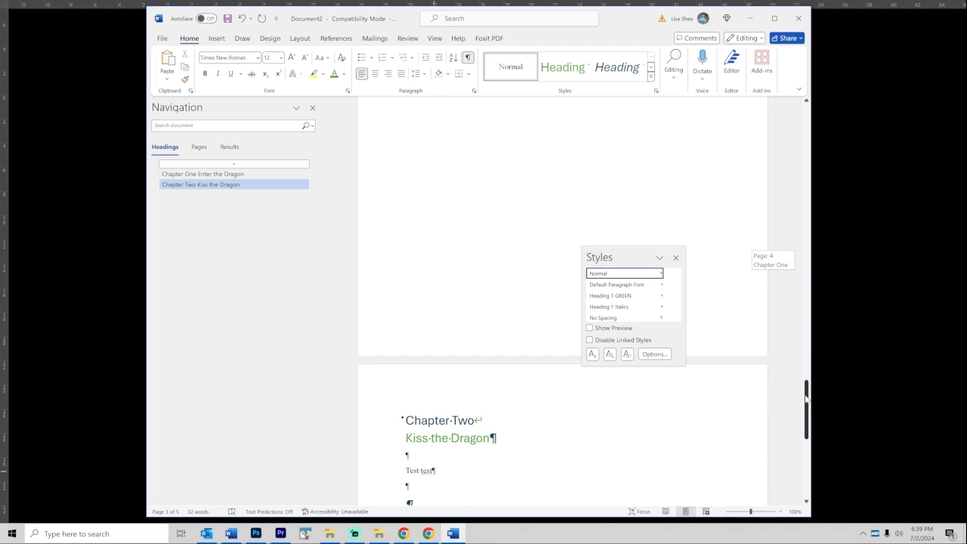
Step: Check the Chapter Two heading's style, then return to the table of contents
scroll(down, 3)
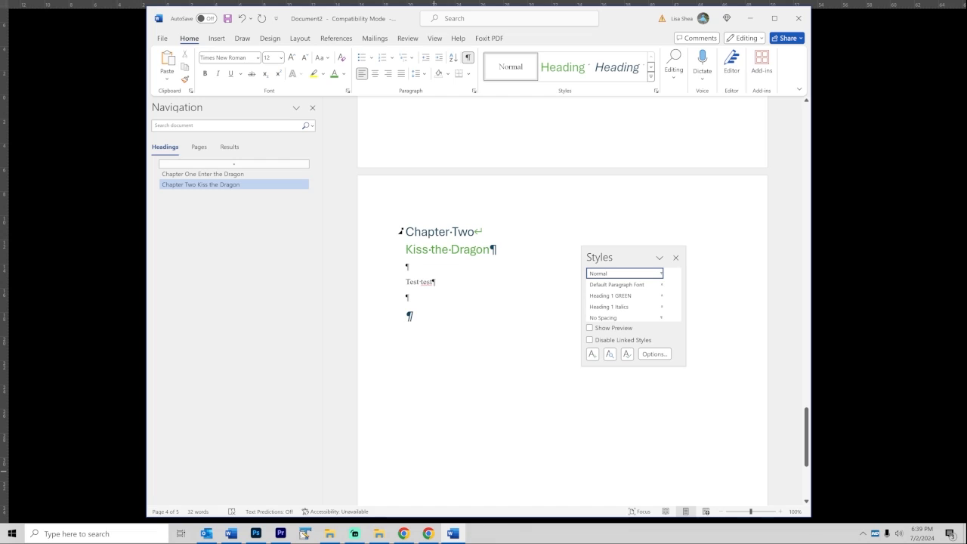
click(621, 316)
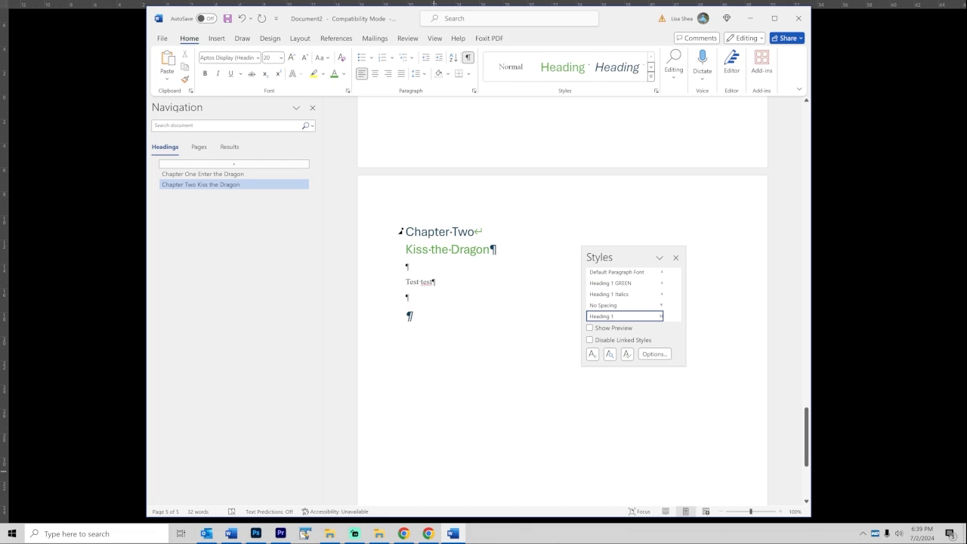
click(610, 282)
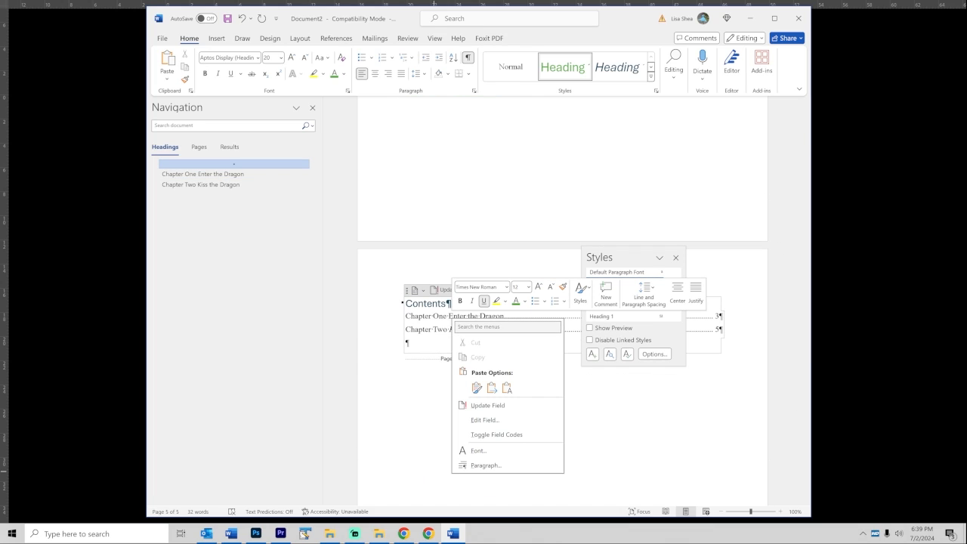
Step: Update the entire table of contents so both chapter entries stay single-line
click(486, 405)
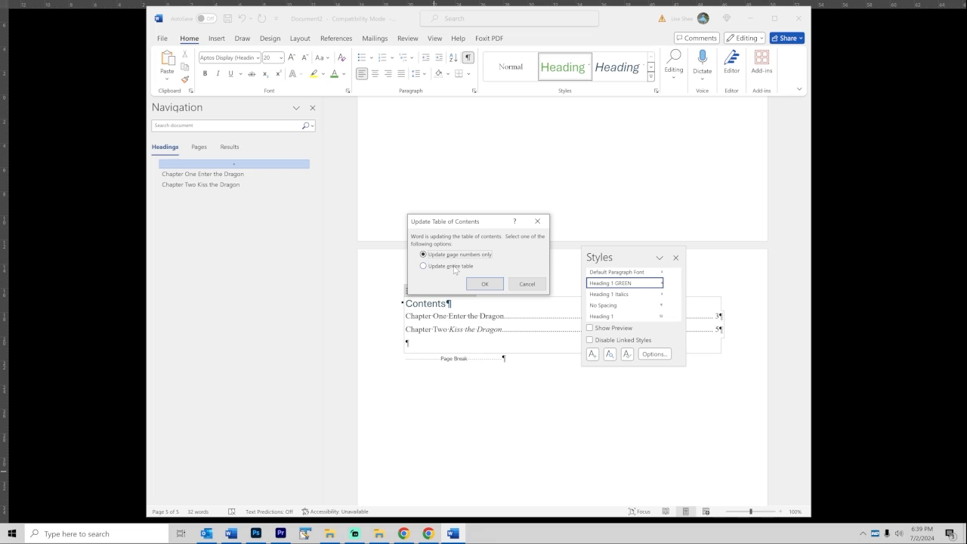
click(484, 284)
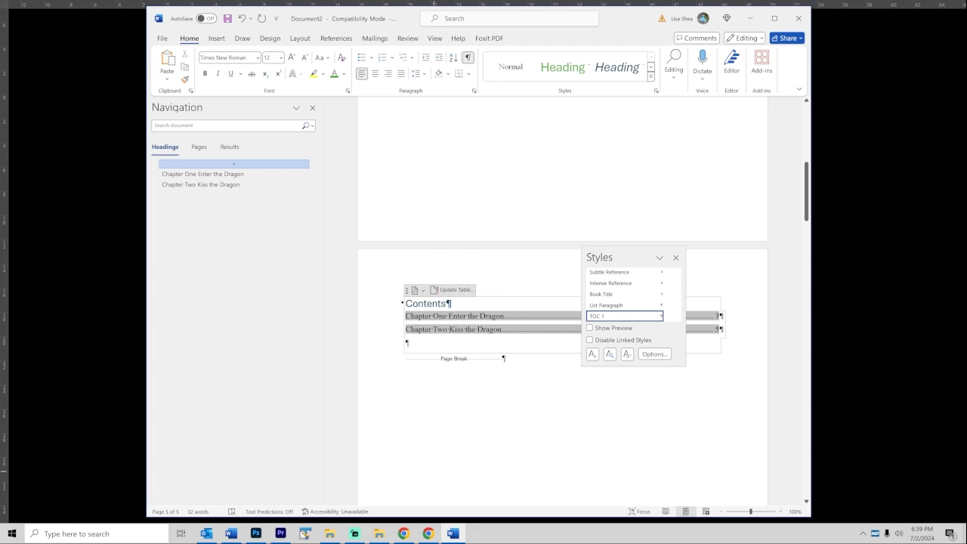
drag(598, 257, 556, 148)
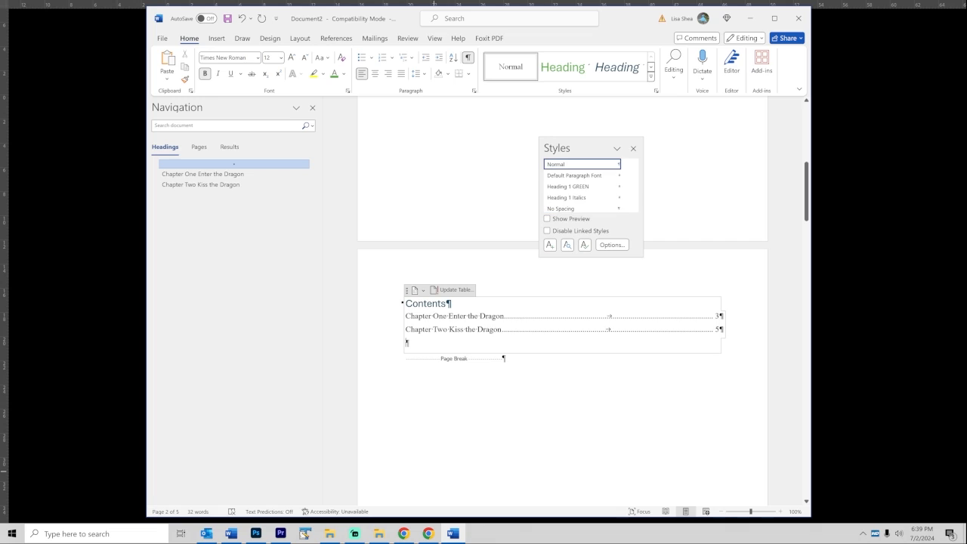
mouse_move(453, 316)
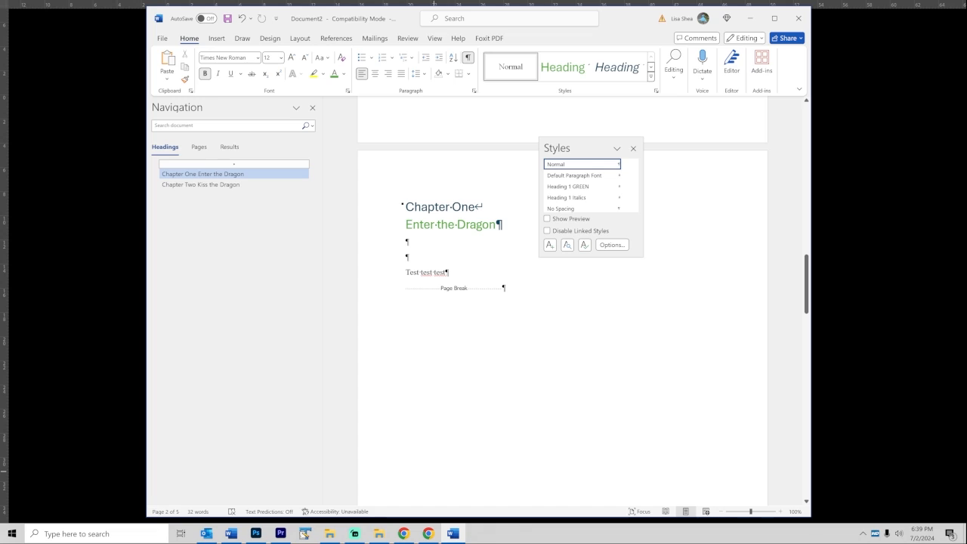
mouse_move(396, 210)
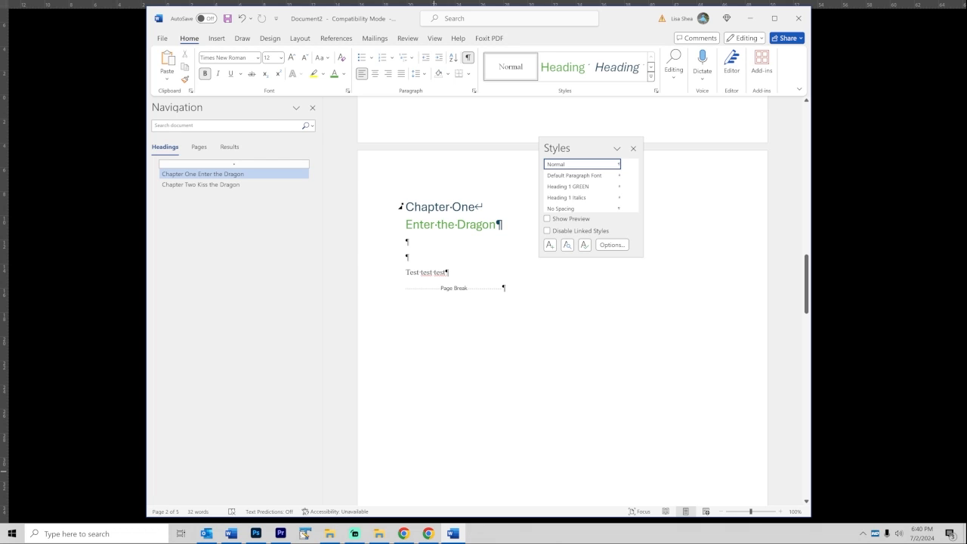
mouse_move(810, 279)
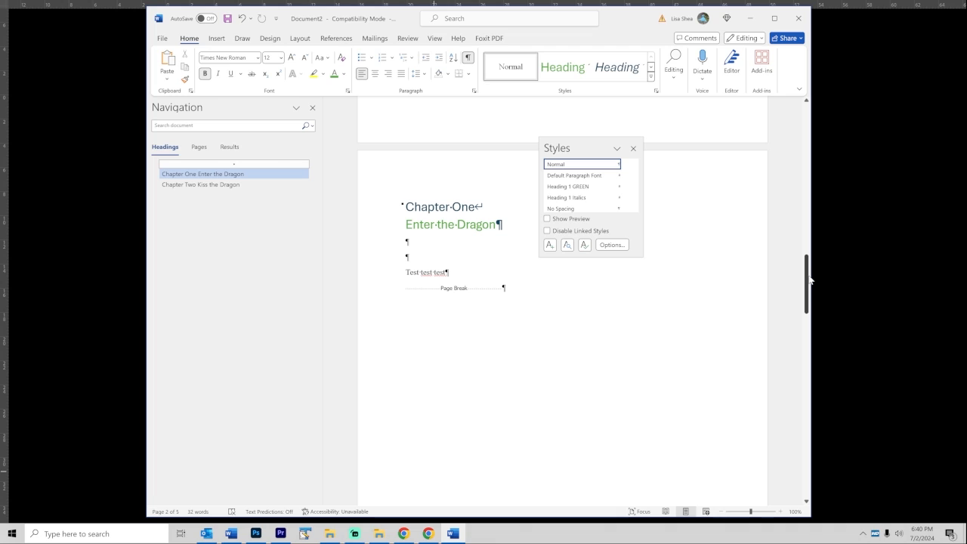
drag(807, 280, 807, 370)
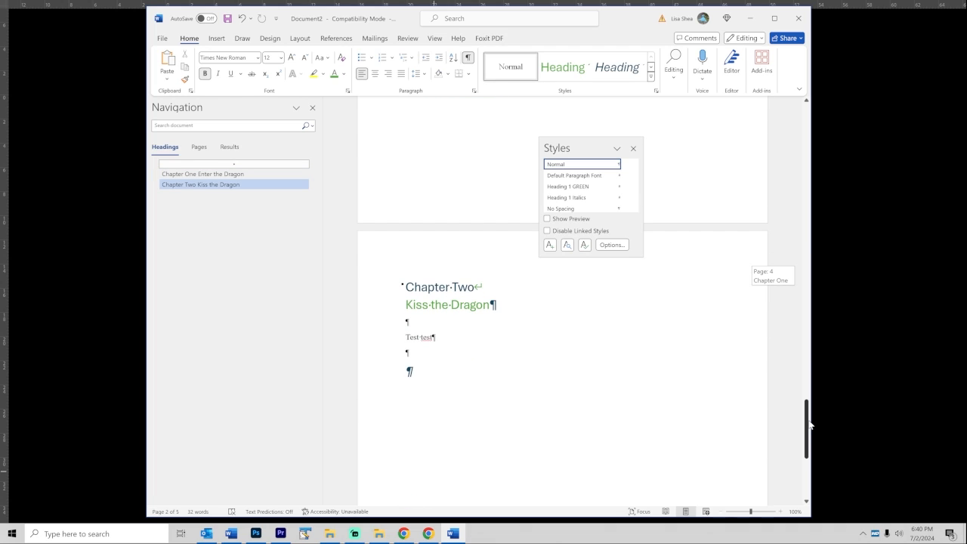
scroll(down, 3)
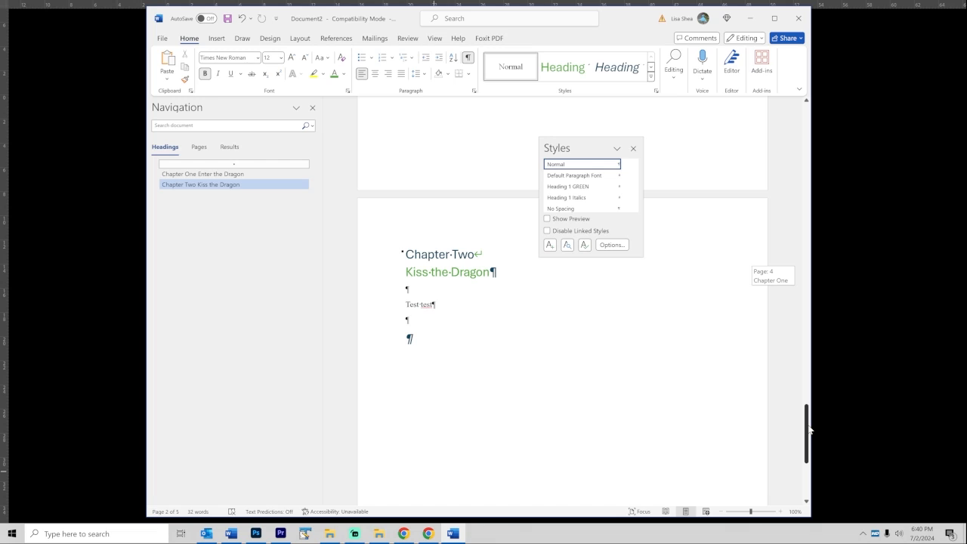